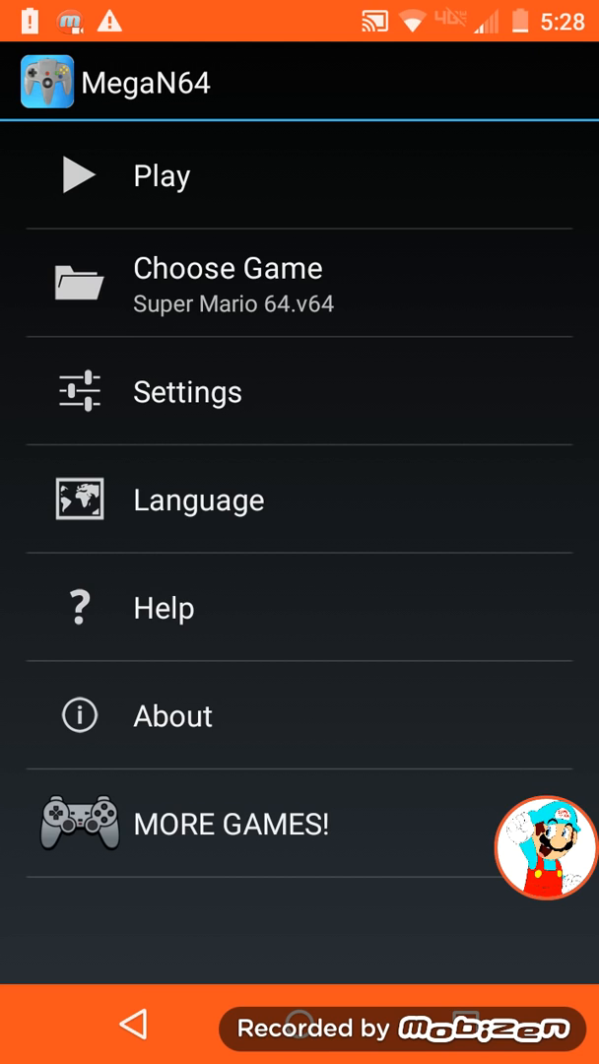
# Set the video plug-in to gles2rice (Rice Video) under Settings > Plug-ins.
pyautogui.click(186, 391)
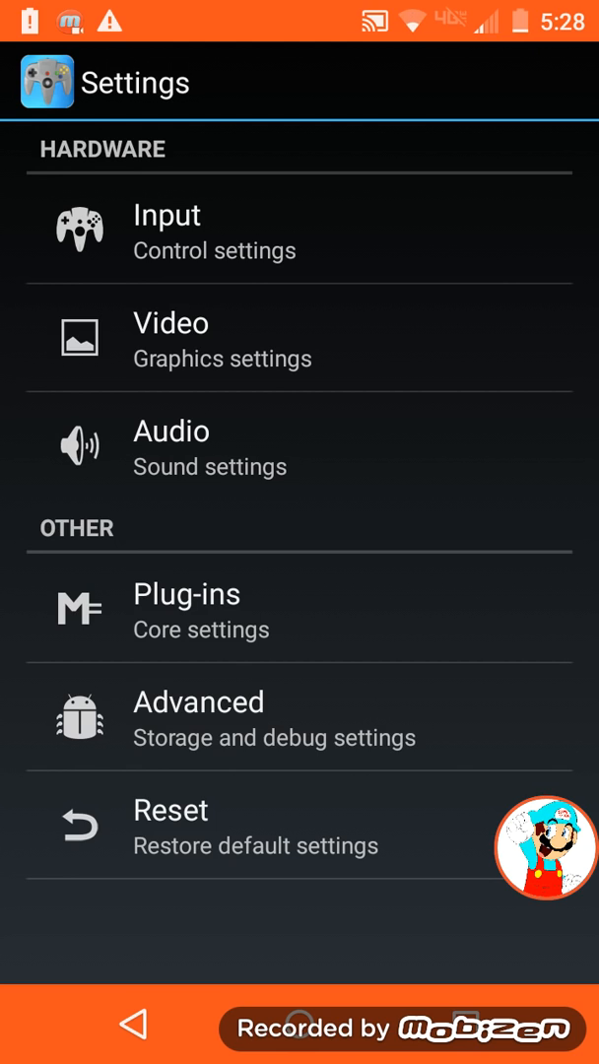
pyautogui.click(186, 593)
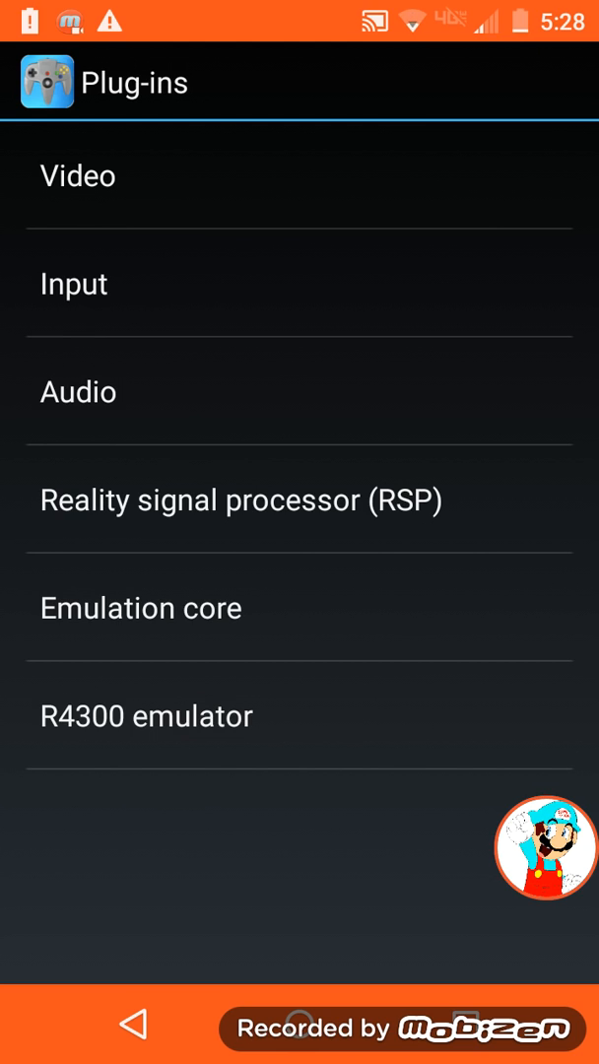
pyautogui.click(77, 175)
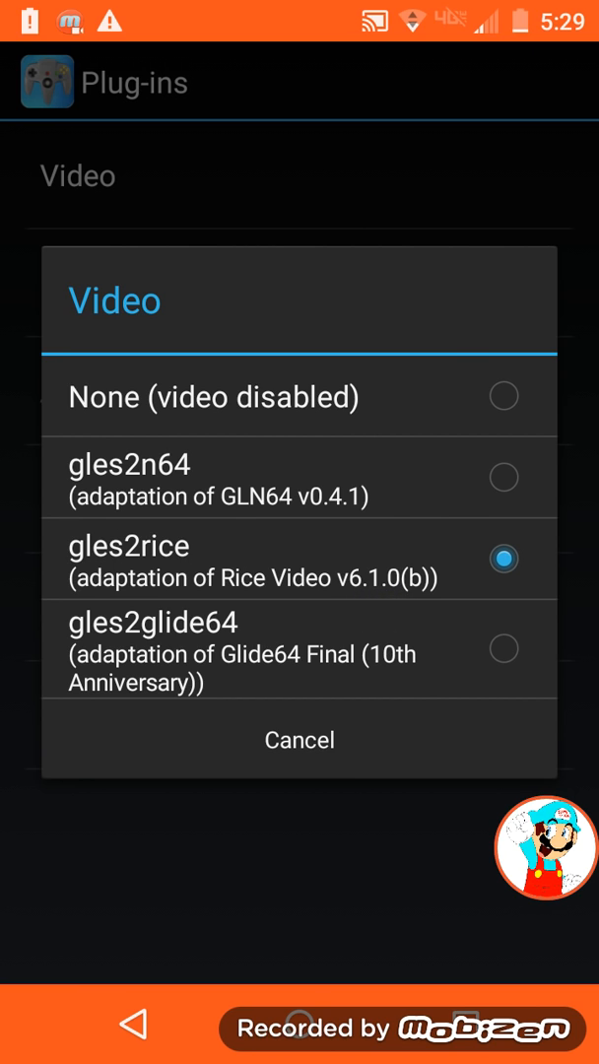
pyautogui.click(299, 740)
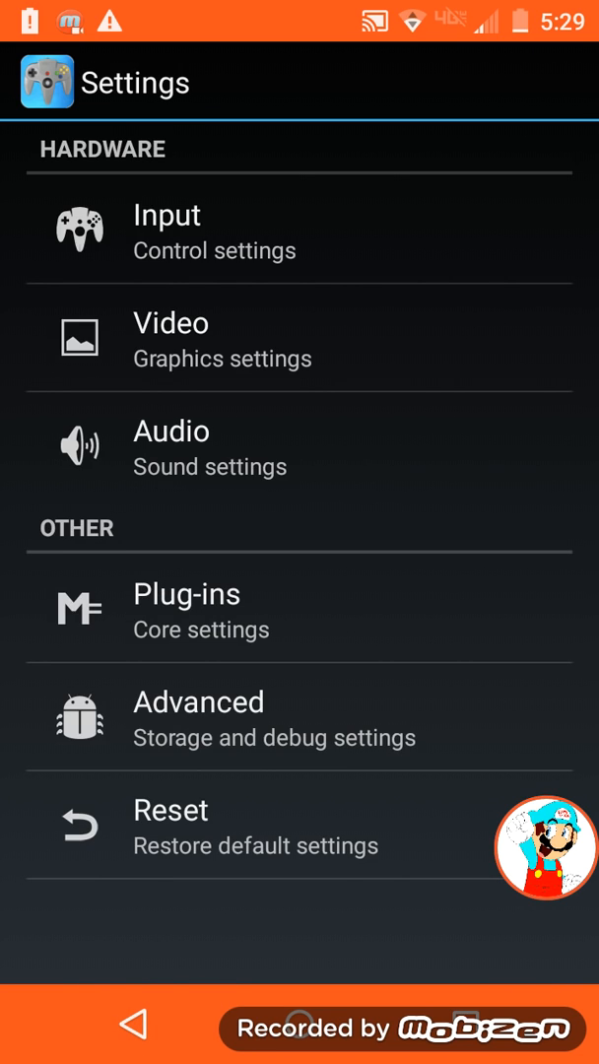
# Enable high resolution textures in the video settings and start importing a texture pack.
pyautogui.click(170, 323)
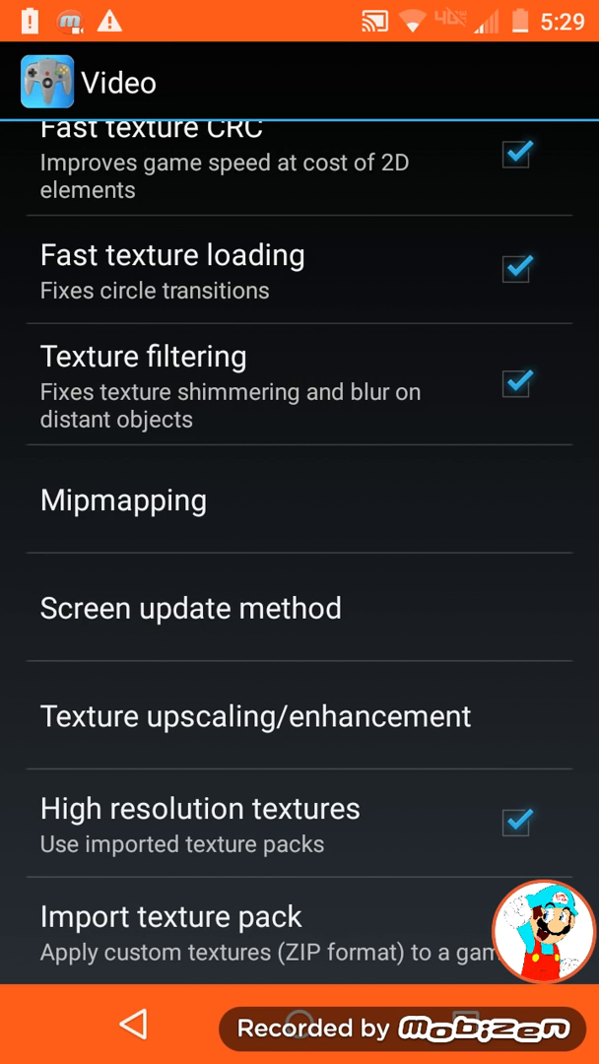
pyautogui.click(171, 915)
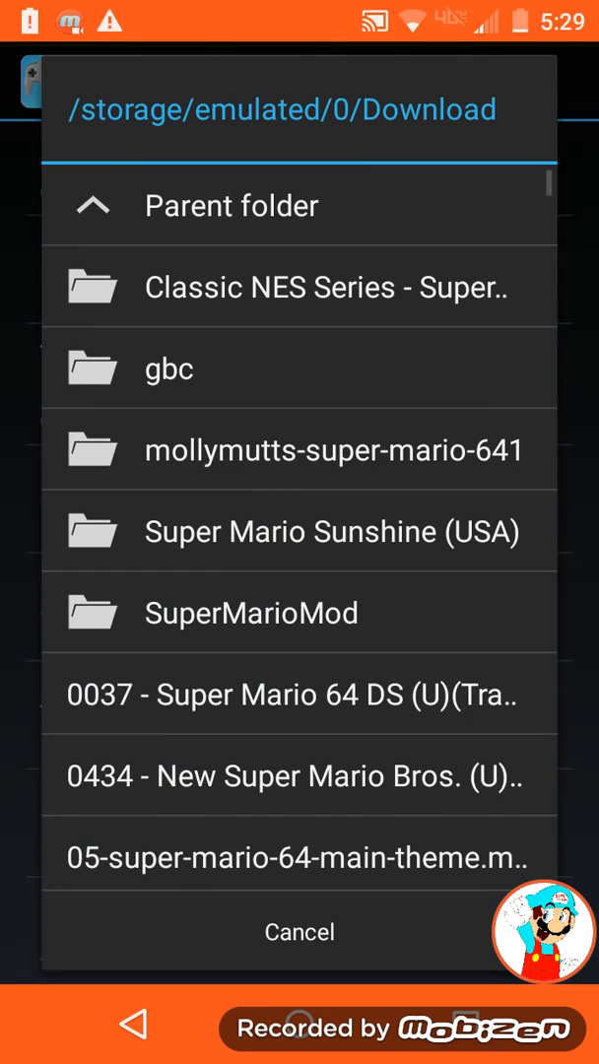
# Scroll the Download folder and select the texture pack ZIP to import it.
pyautogui.scroll(-3)
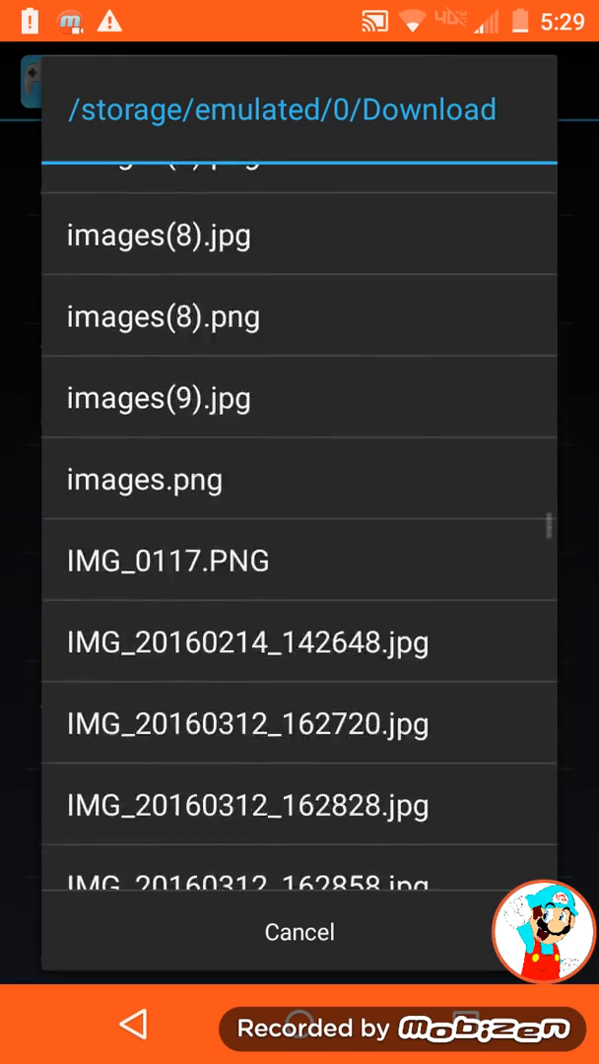
pyautogui.scroll(-3)
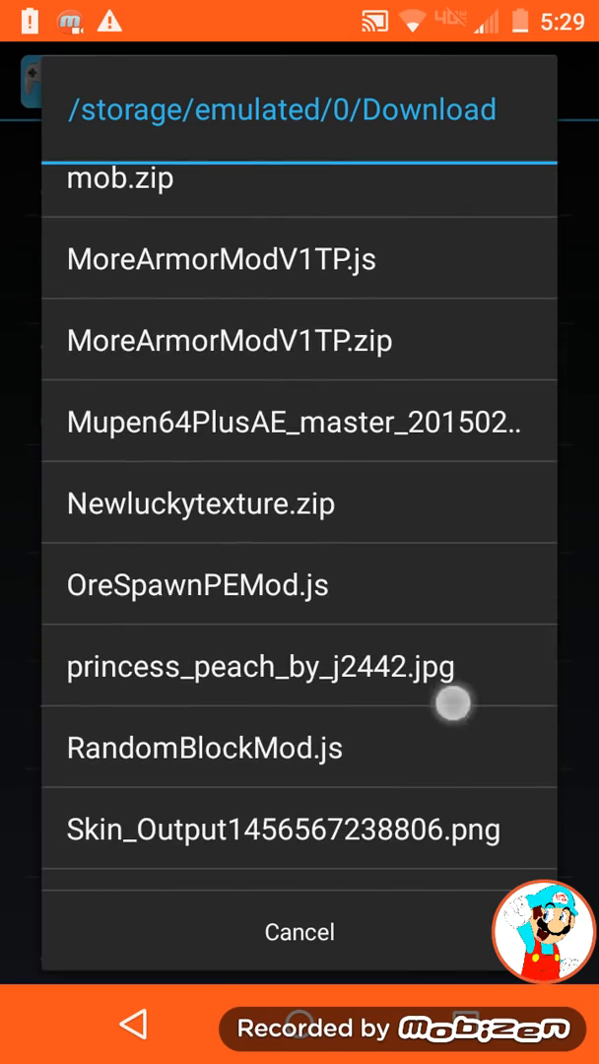
pyautogui.scroll(-3)
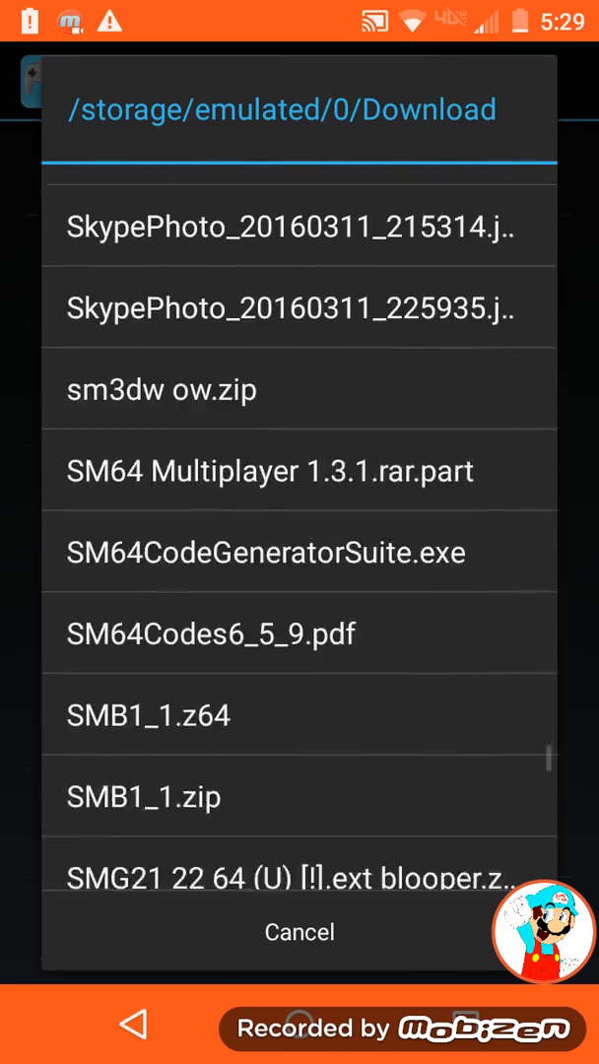
pyautogui.scroll(-3)
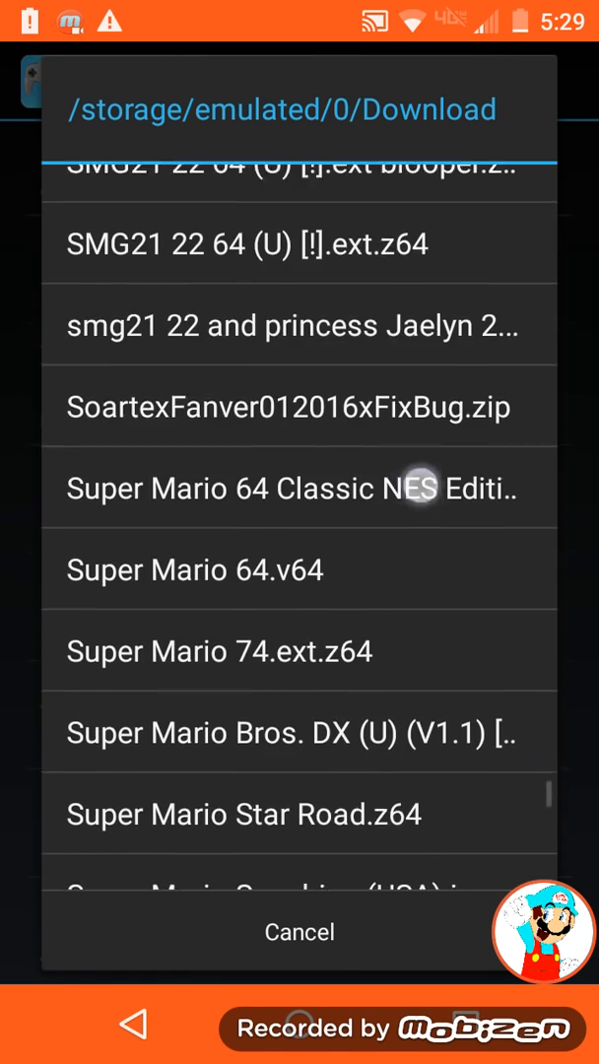
pyautogui.scroll(-3)
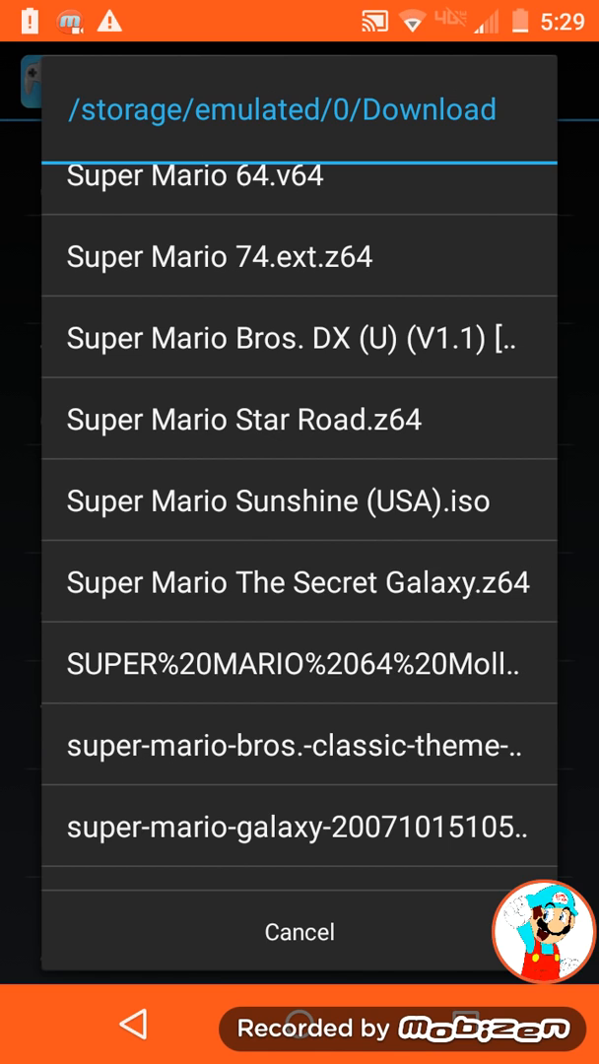
pyautogui.click(300, 932)
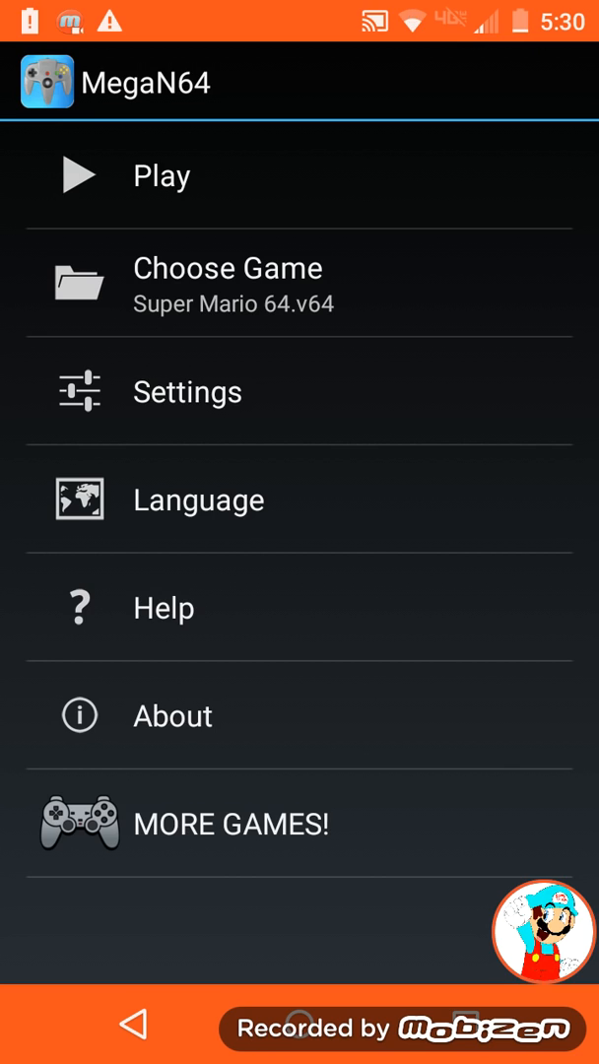
# Open the Choose Game file browser on the Download folder.
pyautogui.click(227, 283)
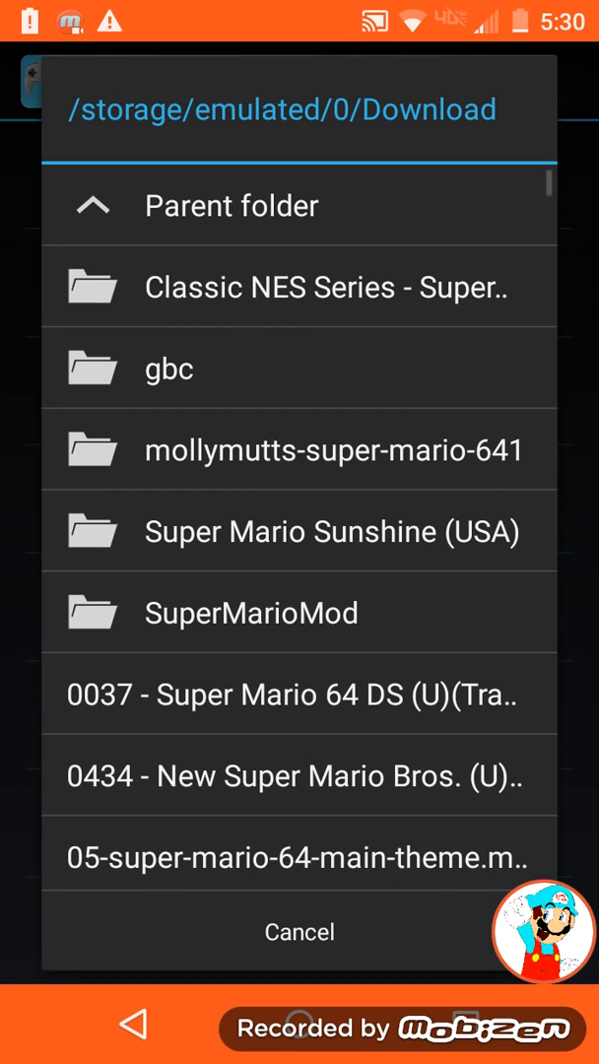